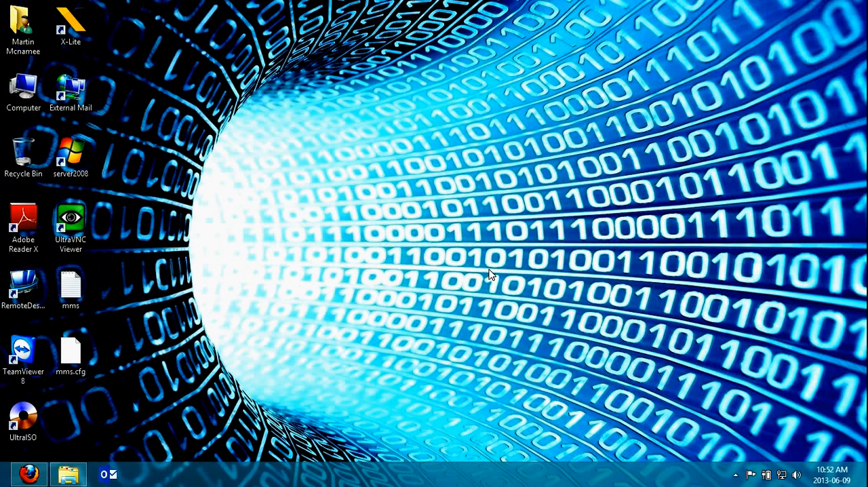
mouse_move(503, 269)
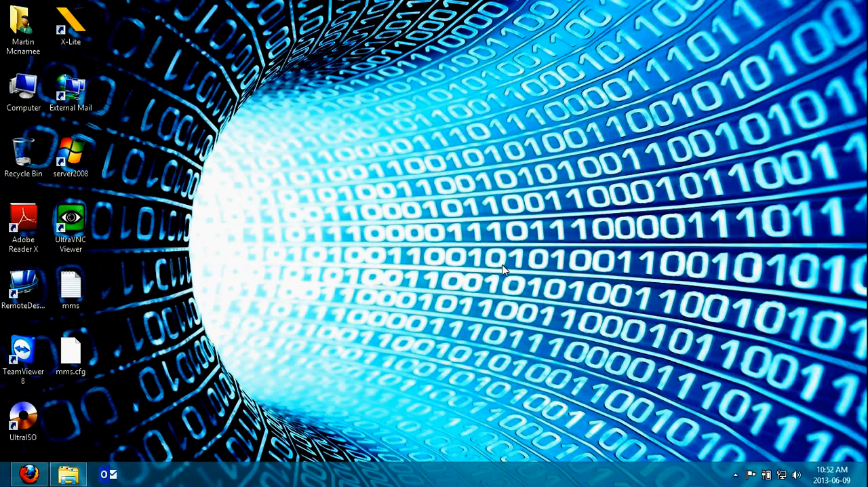
mouse_move(627, 228)
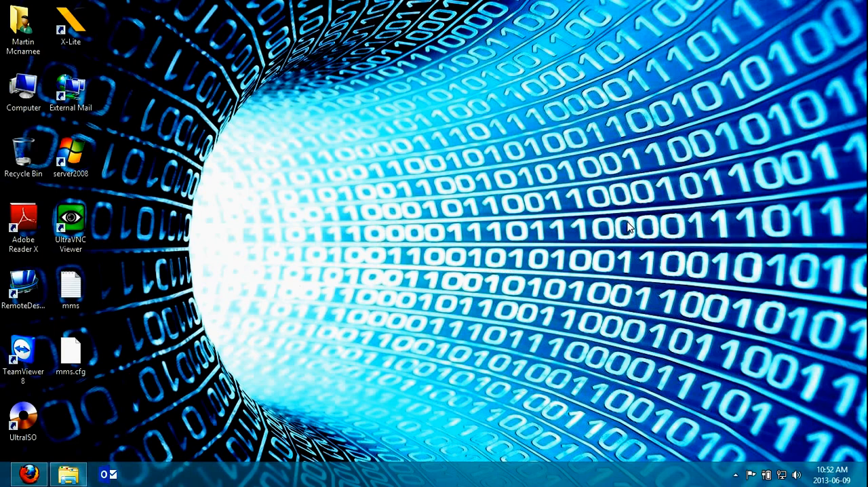
mouse_move(600, 195)
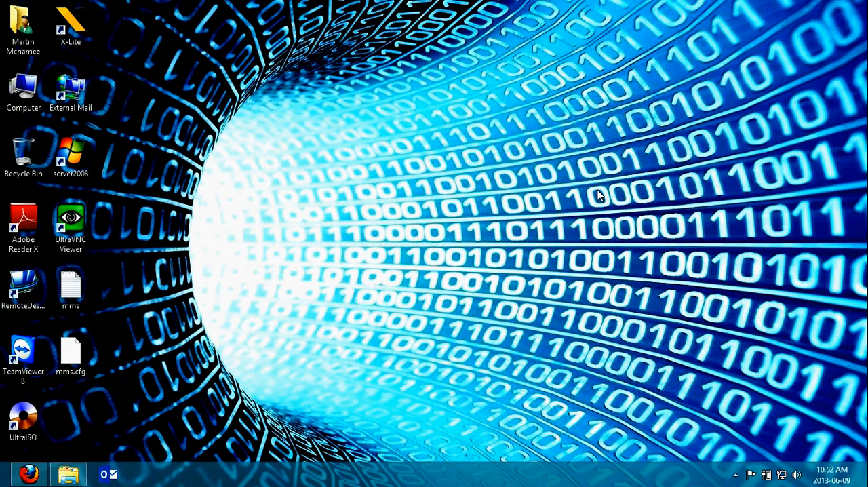
mouse_move(88, 453)
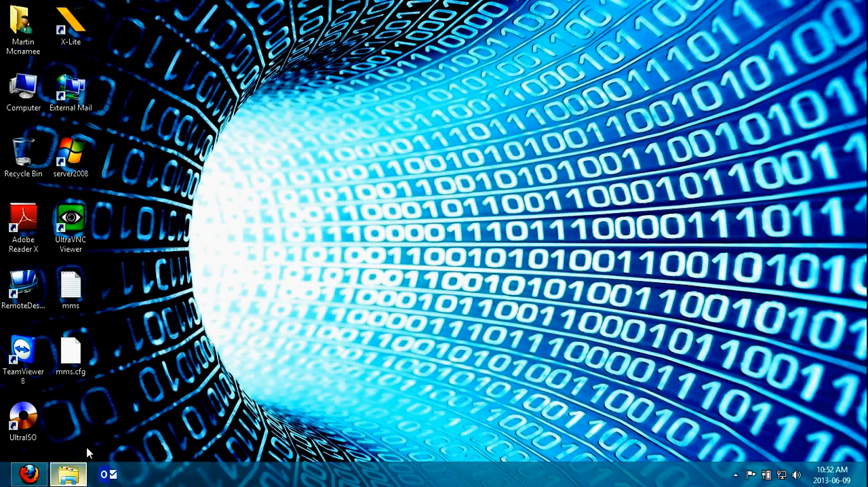
- Check the Macromed\Flash path in the address bar, select mms.cfg, and minimize the folder window
click(68, 473)
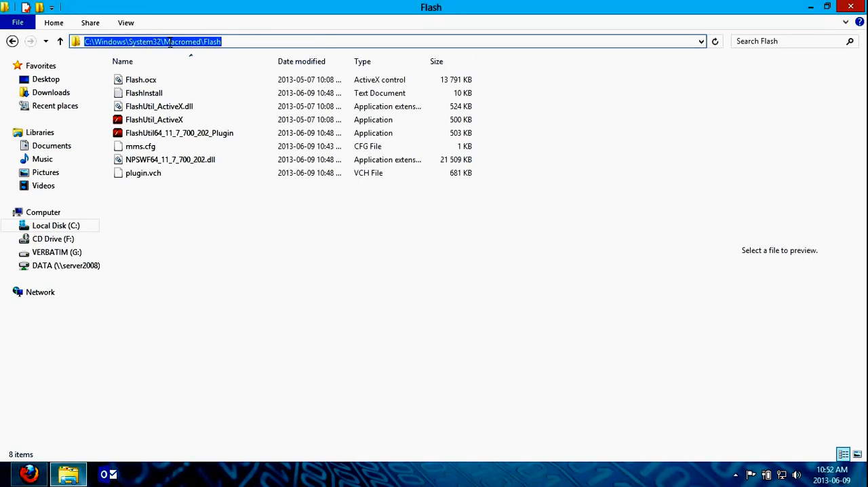
click(196, 40)
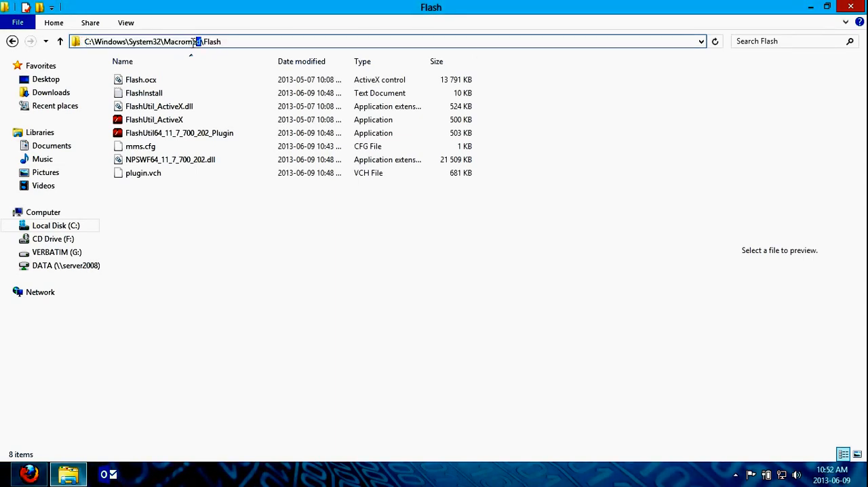
double_click(182, 41)
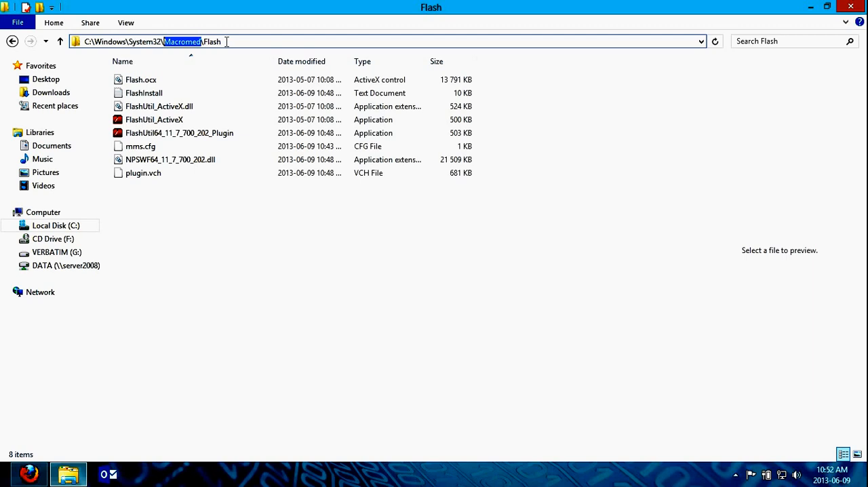
click(141, 145)
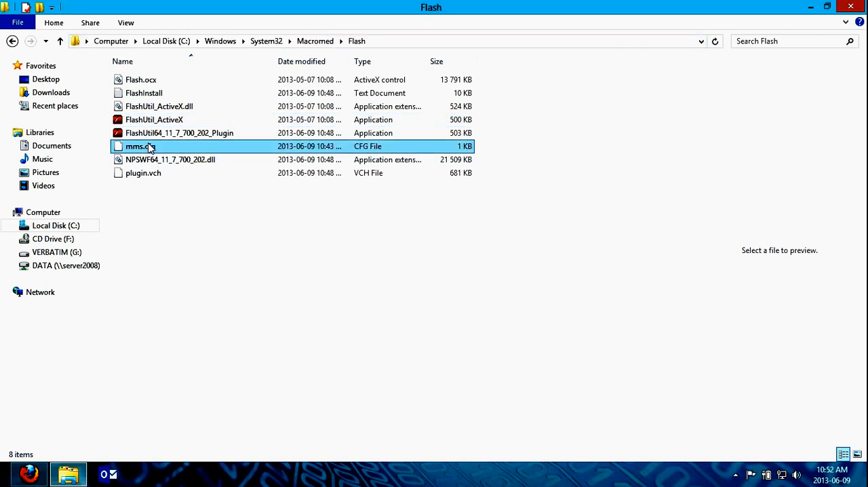
click(141, 145)
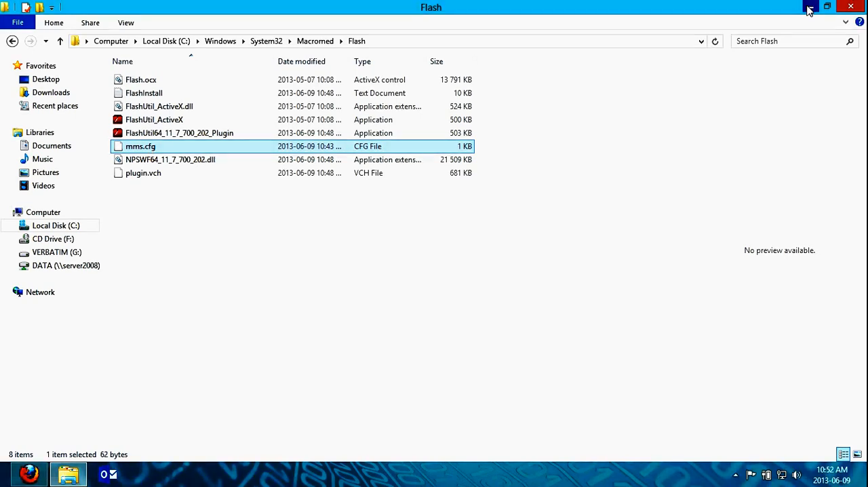
click(827, 5)
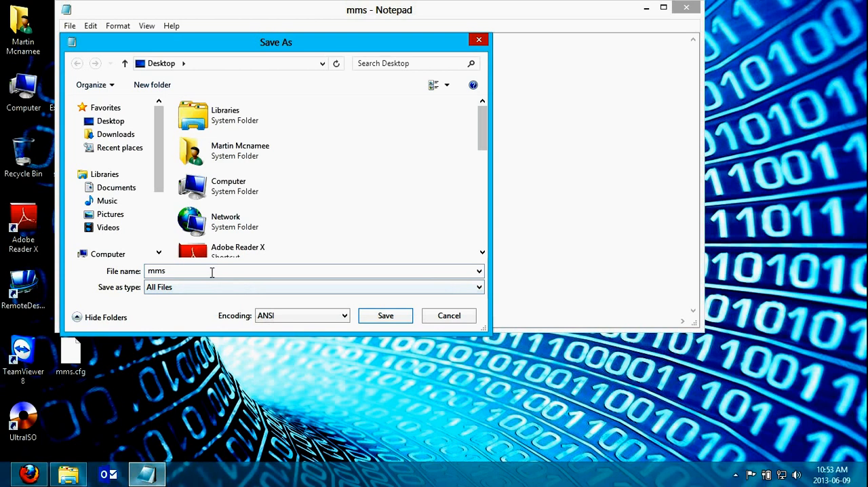
mouse_move(274, 286)
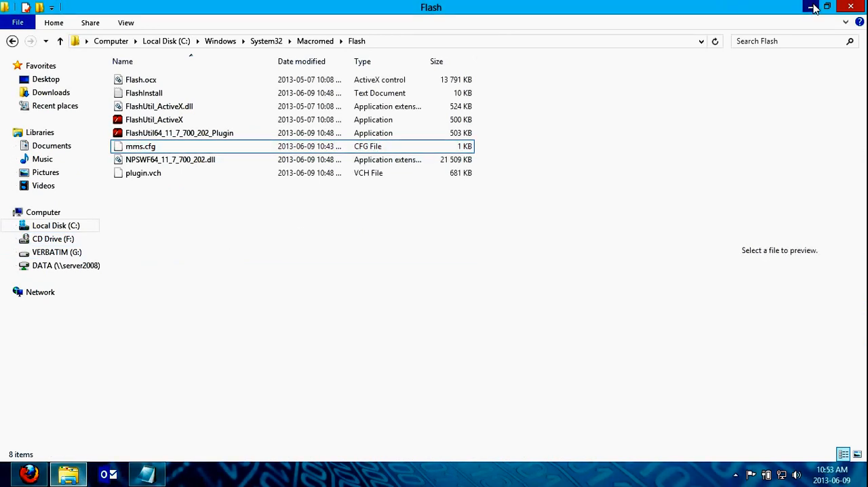
mouse_move(852, 6)
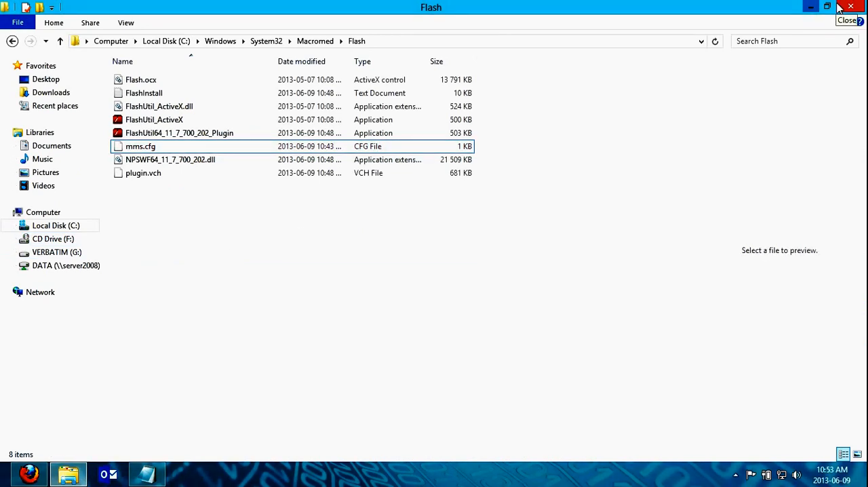